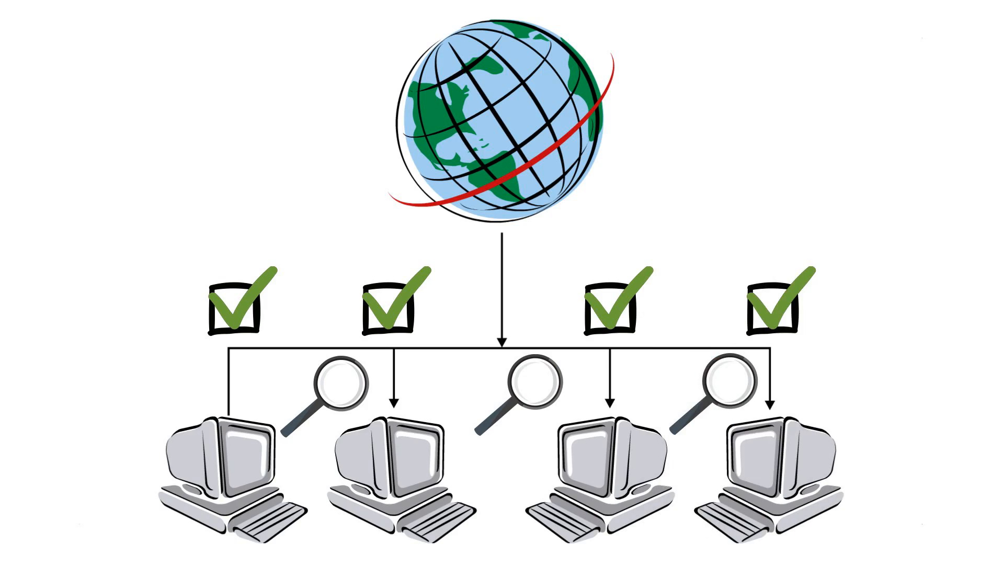
key(Right)
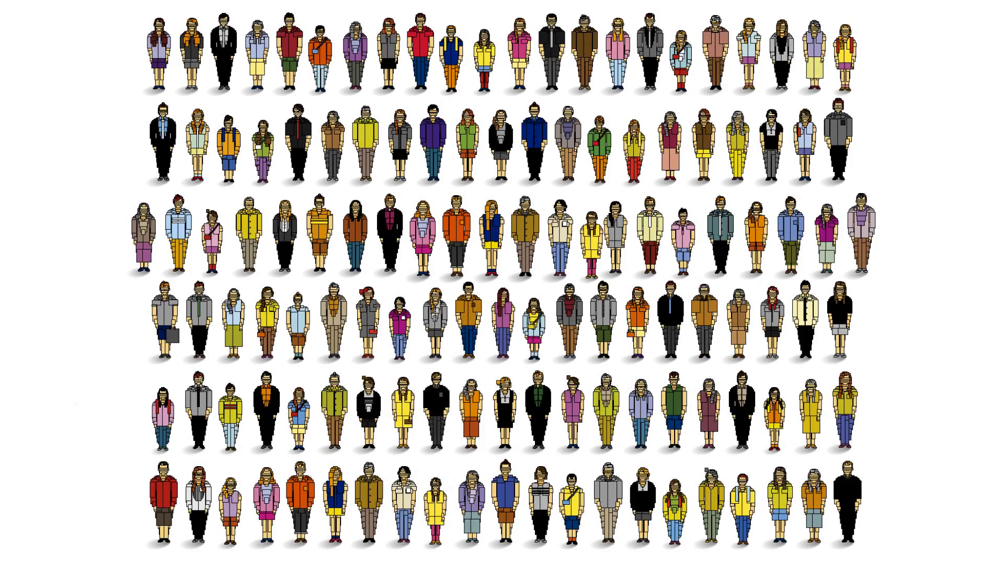